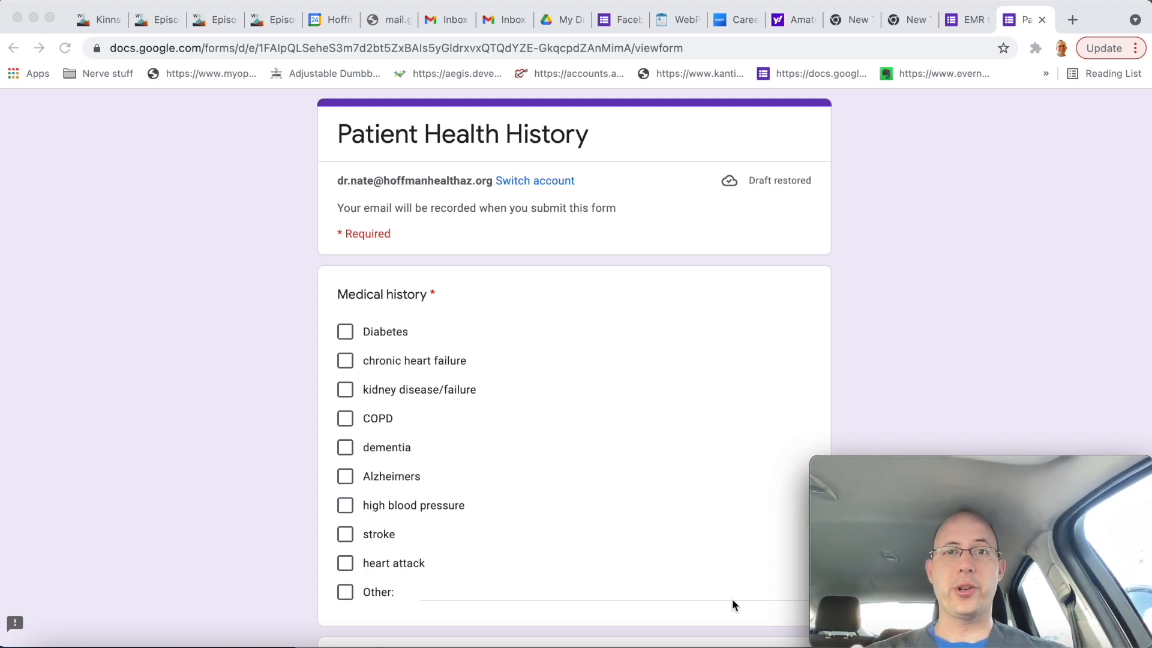
# Check 'chronic heart failure' under Medical history.
pyautogui.scroll(-3)
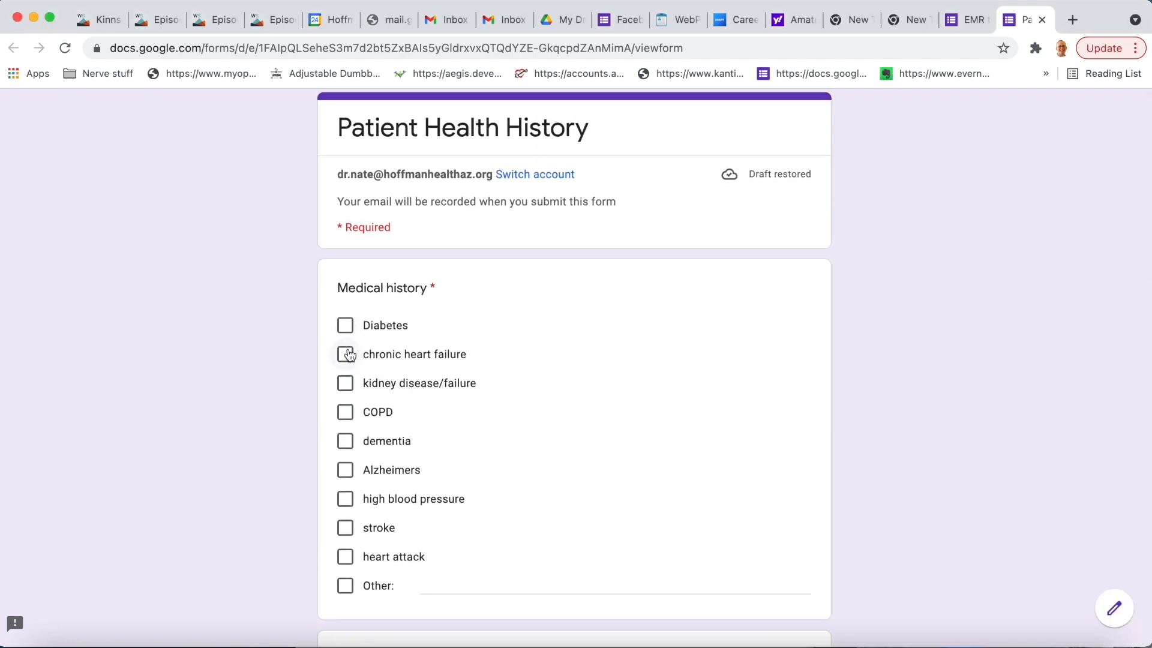
pyautogui.click(345, 413)
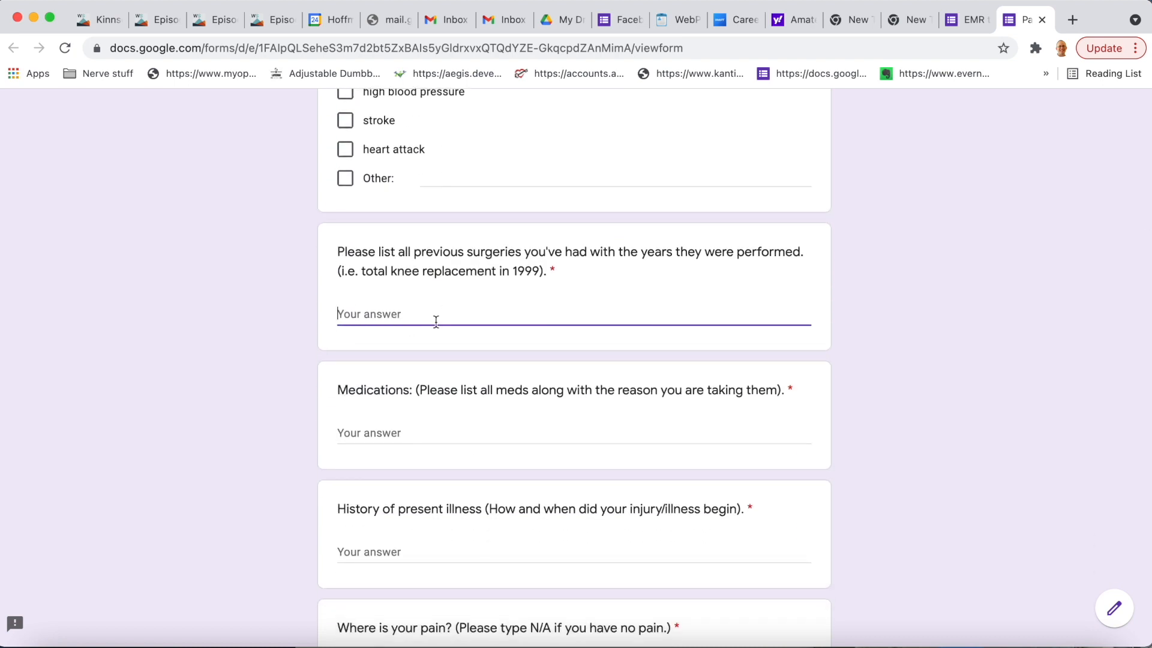
# Enter 'Knee replacement' for surgeries and start the medications answer with 'Ibupr'.
pyautogui.write('Knee')
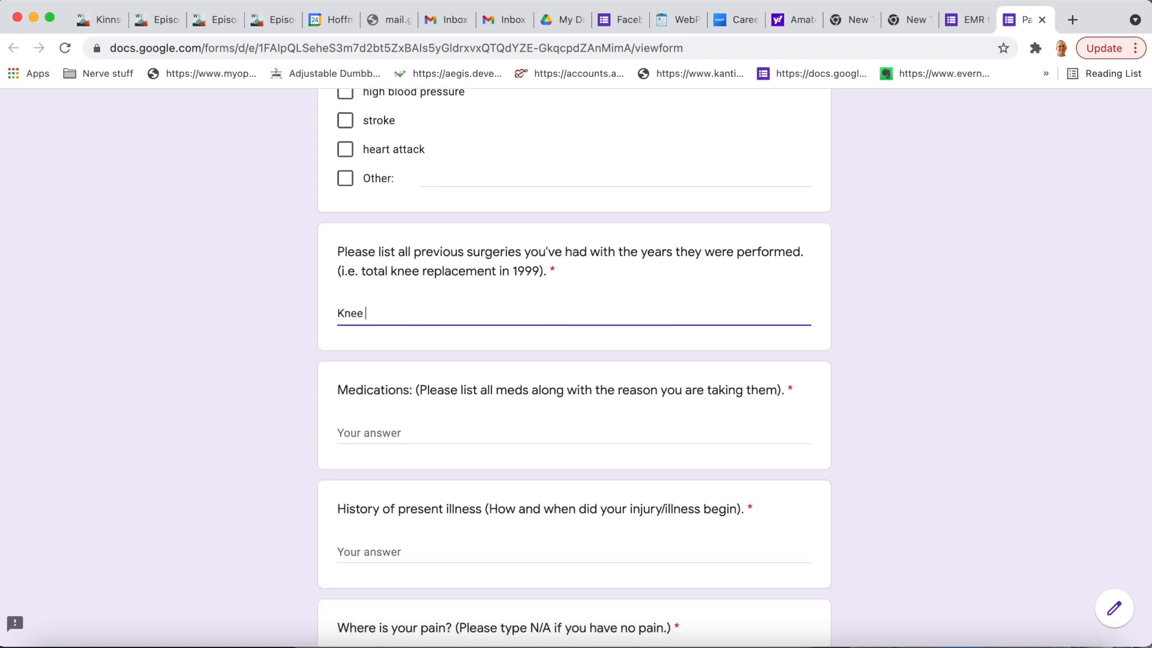
pyautogui.write('replacement')
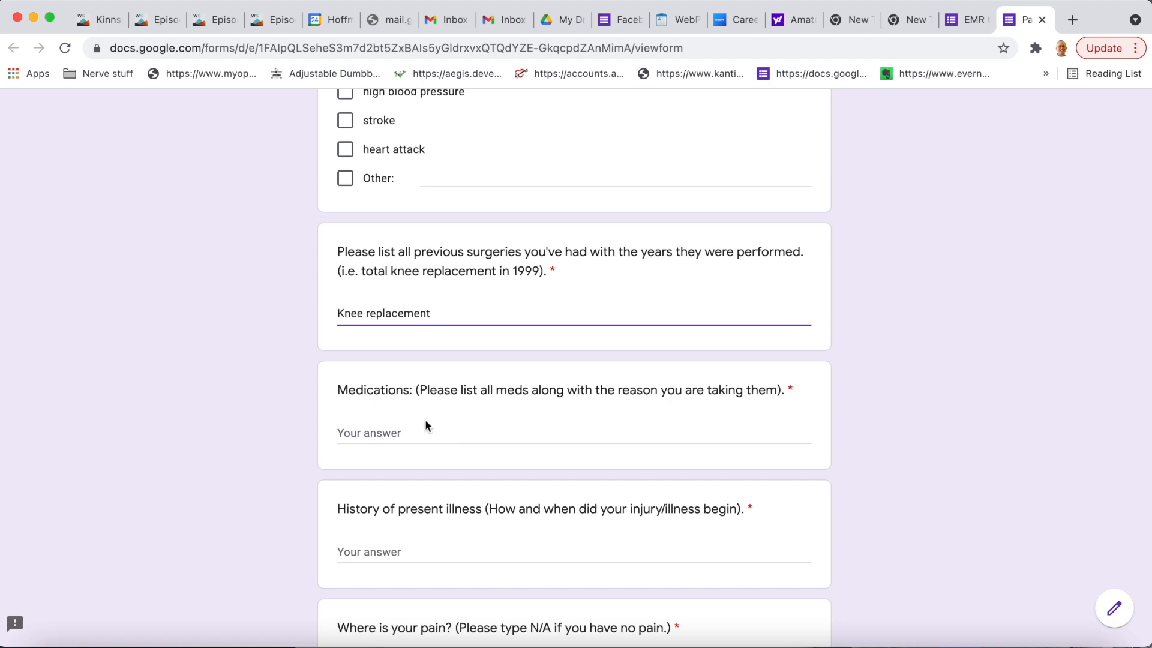
pyautogui.write('Ibupr')
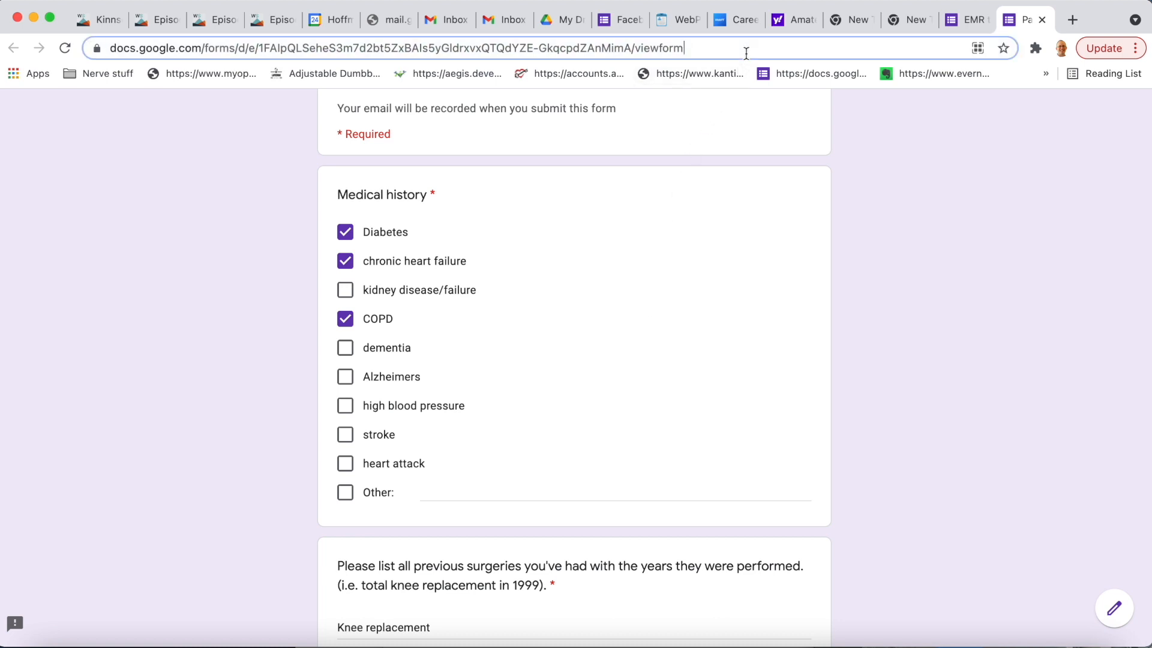
# Reload the form and scroll to confirm the checked conditions and knee replacement answer restored.
pyautogui.click(396, 43)
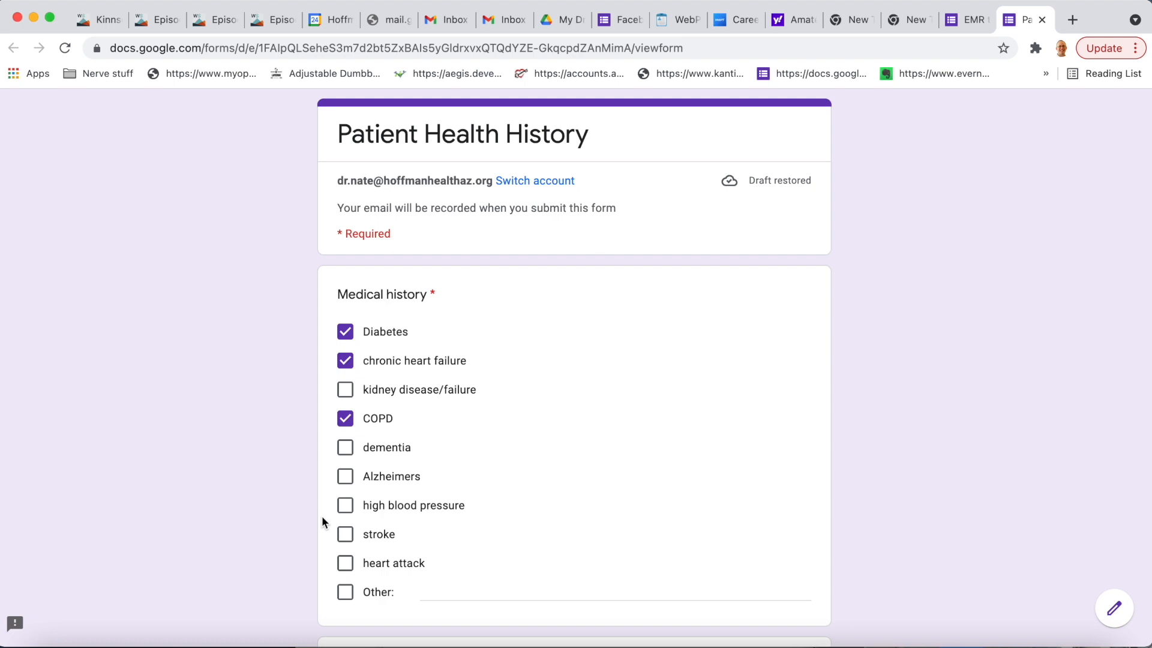
pyautogui.scroll(-3)
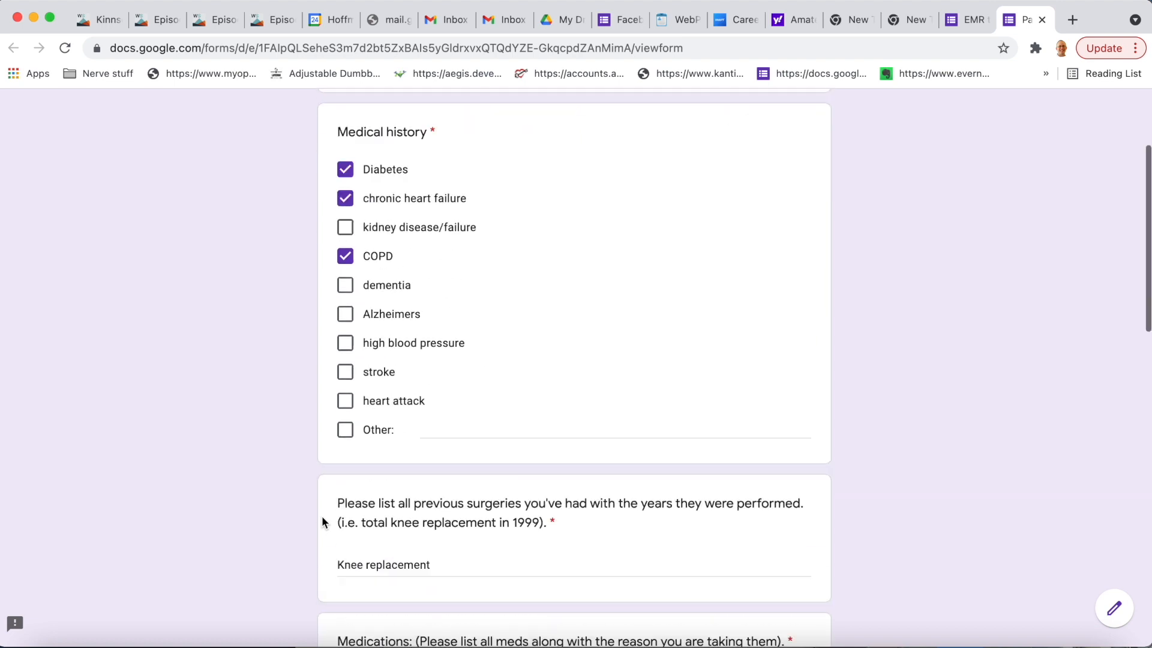
pyautogui.scroll(-3)
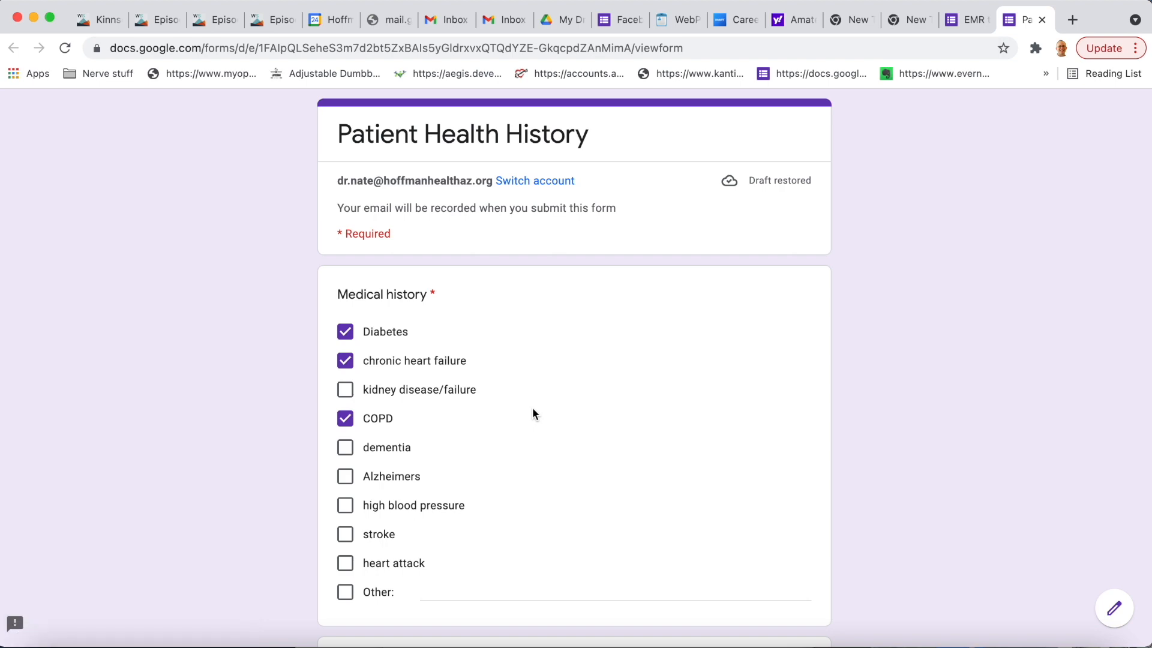
pyautogui.scroll(-3)
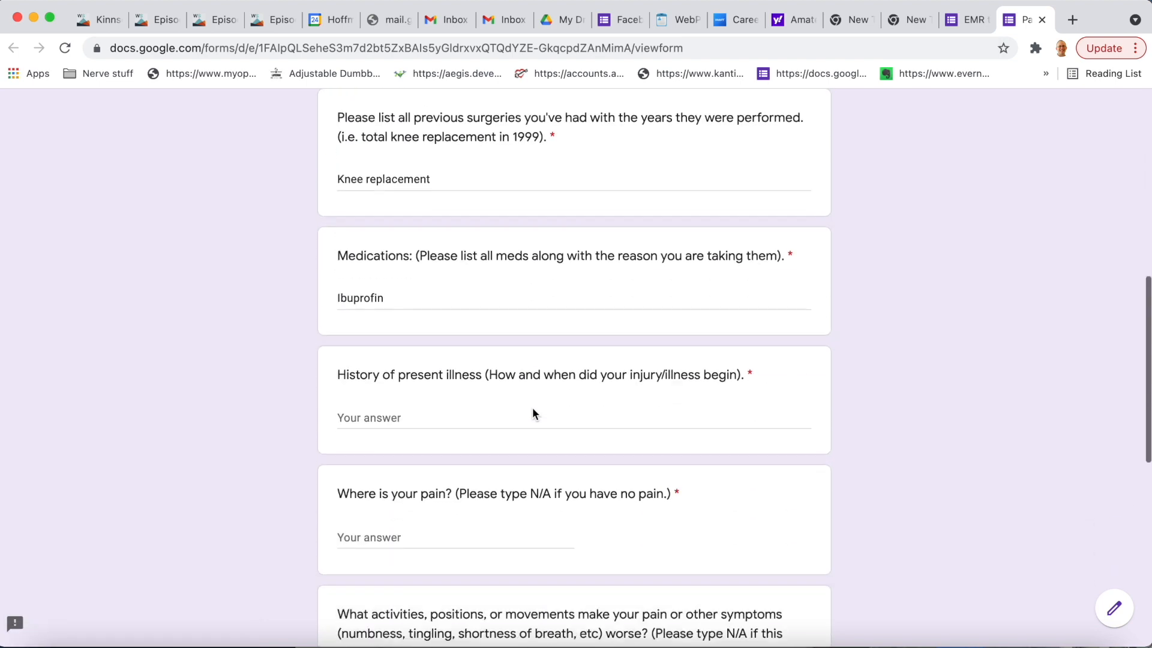